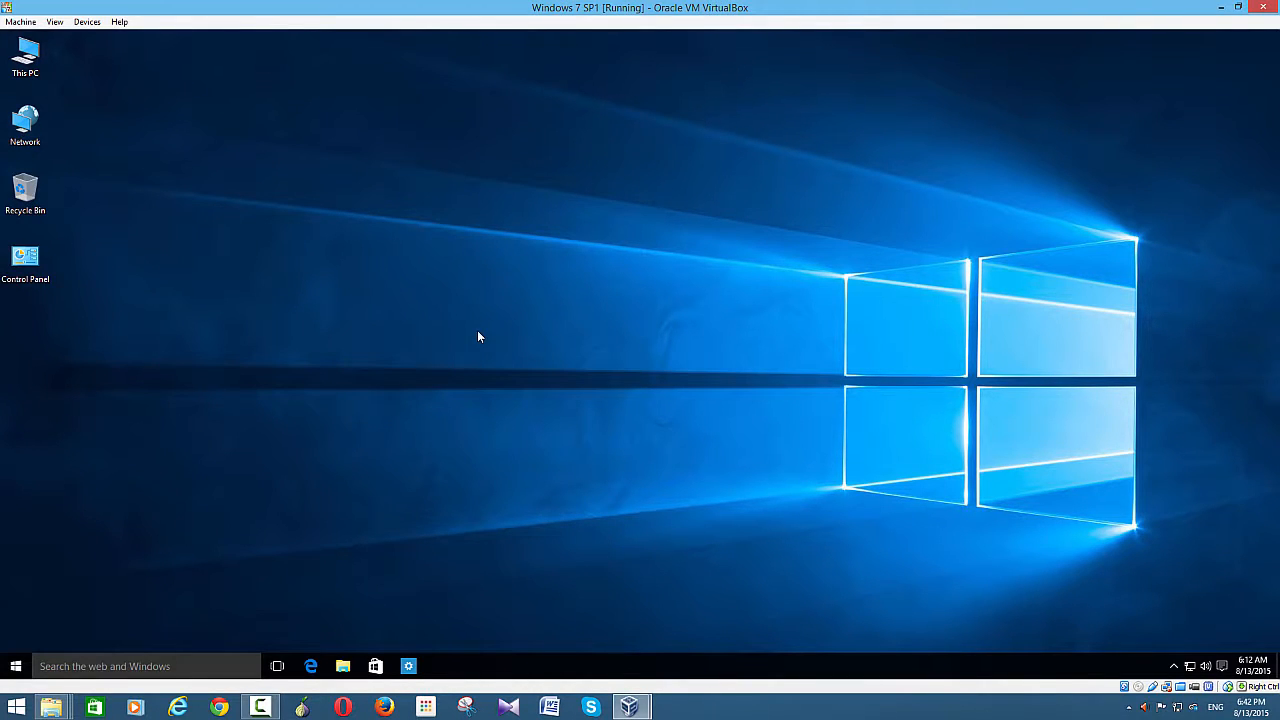
{"action": "mouse_move", "coordinate": [482, 329]}
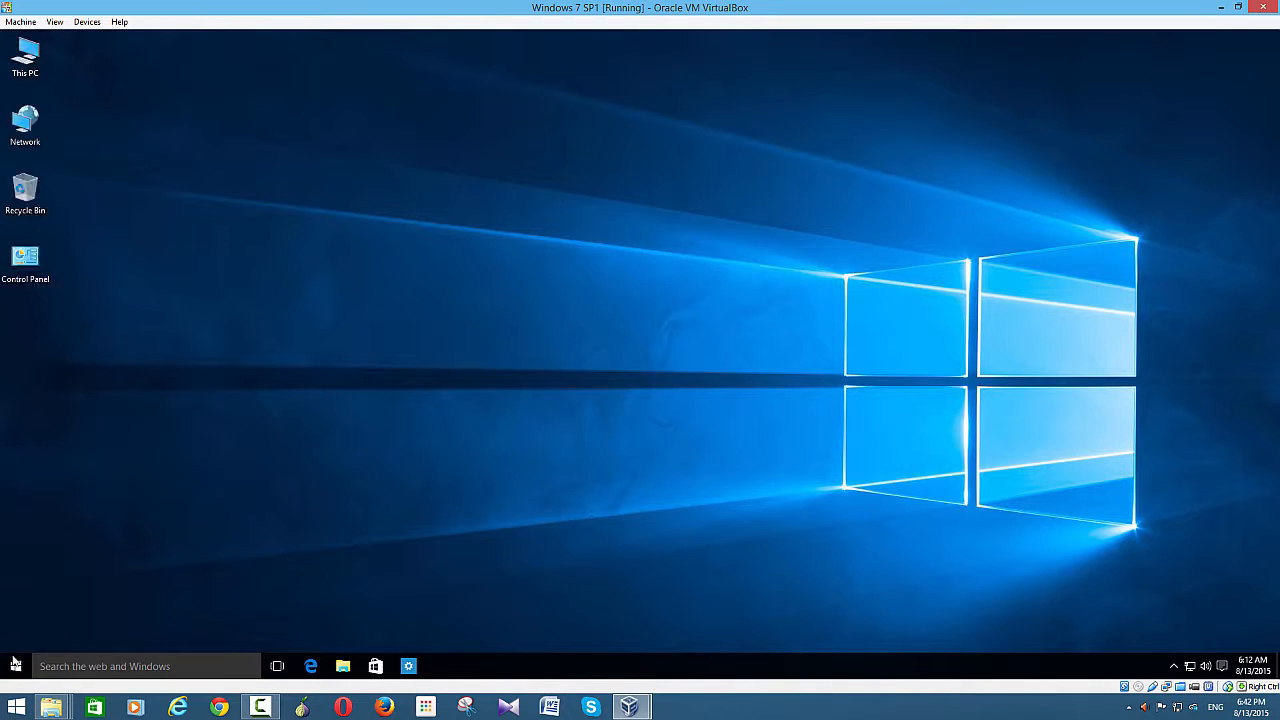
Bring up the Start menu from the taskbar.
{"action": "left_click", "coordinate": [15, 707]}
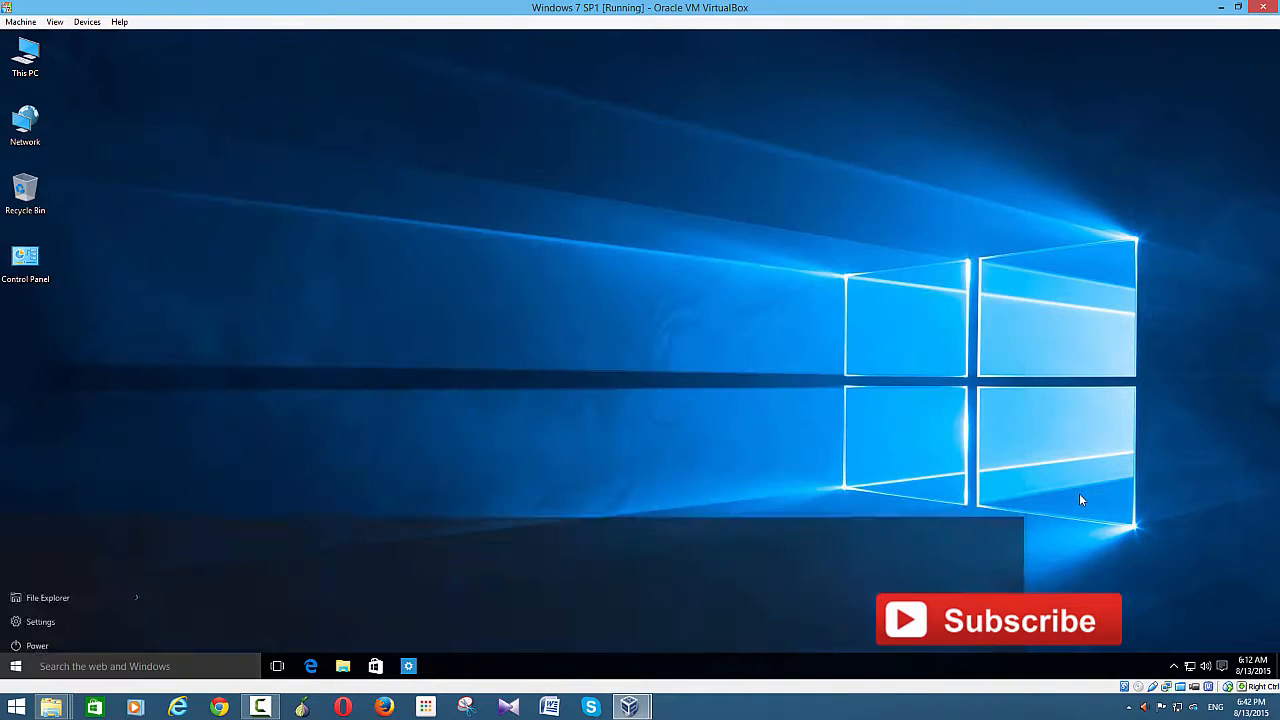
Navigate Settings to the Recovery page under Update & security.
{"action": "left_click", "coordinate": [408, 666]}
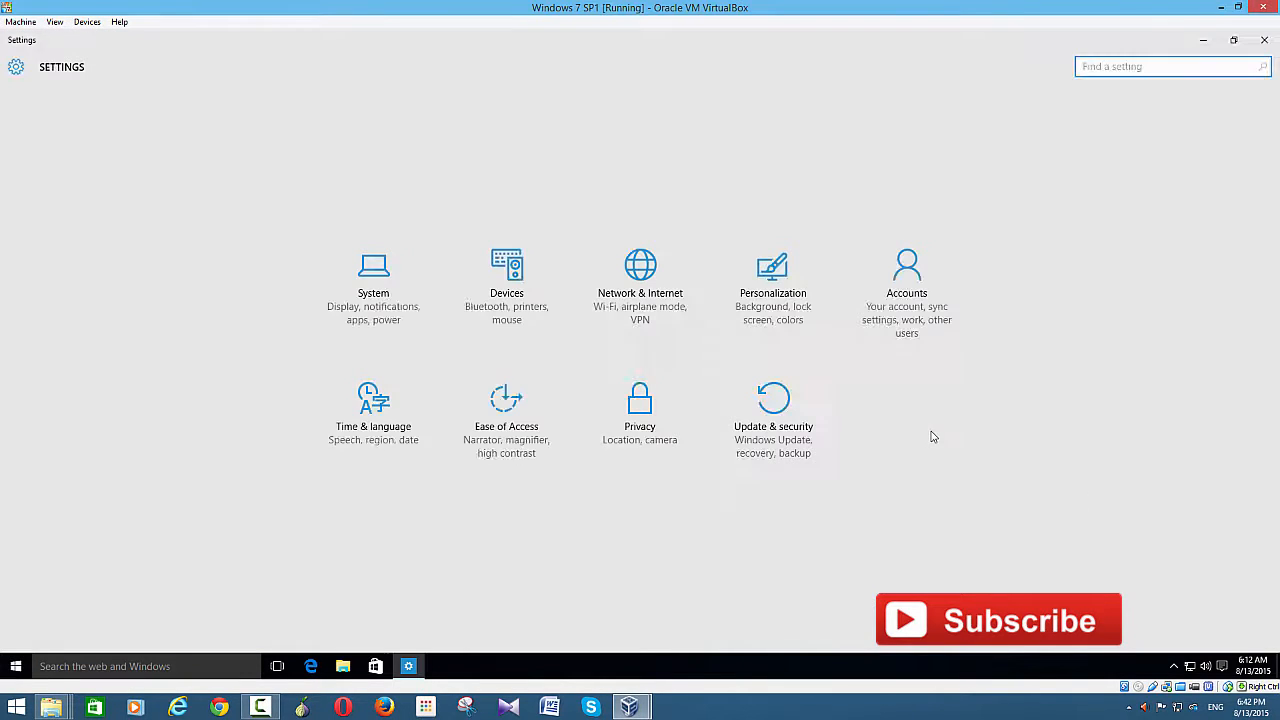
{"action": "mouse_move", "coordinate": [800, 410]}
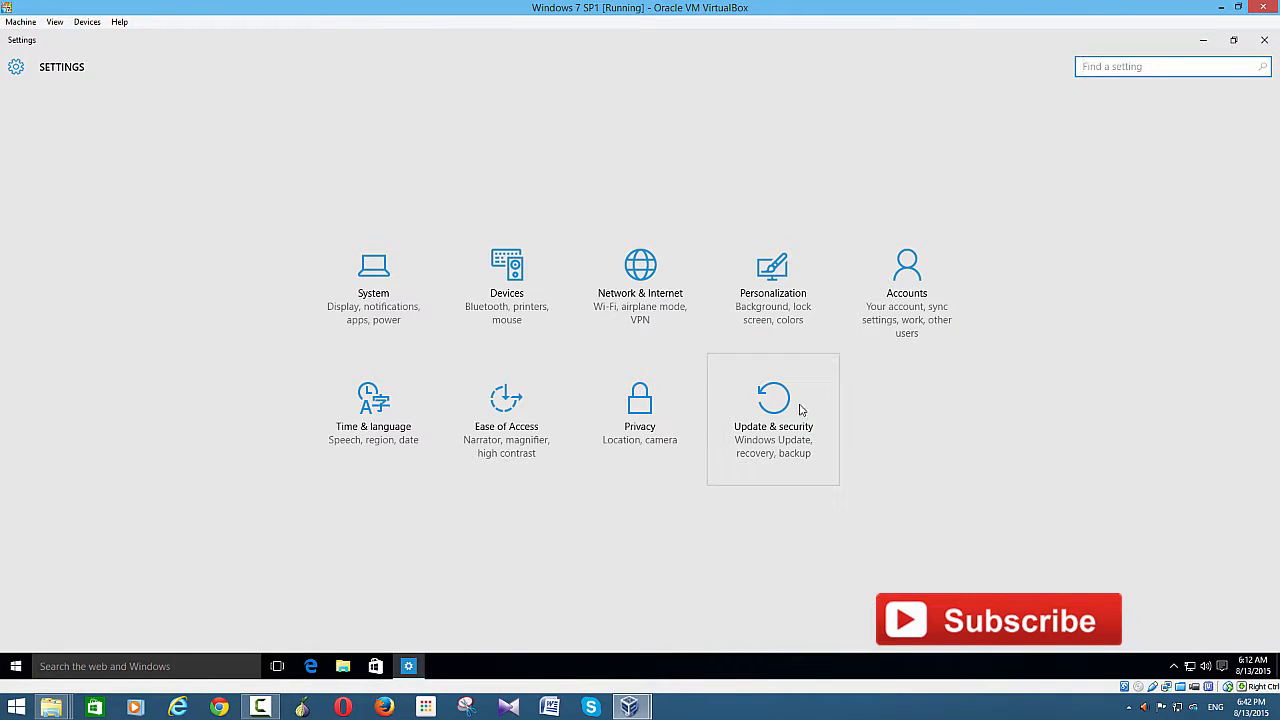
{"action": "left_click", "coordinate": [772, 418]}
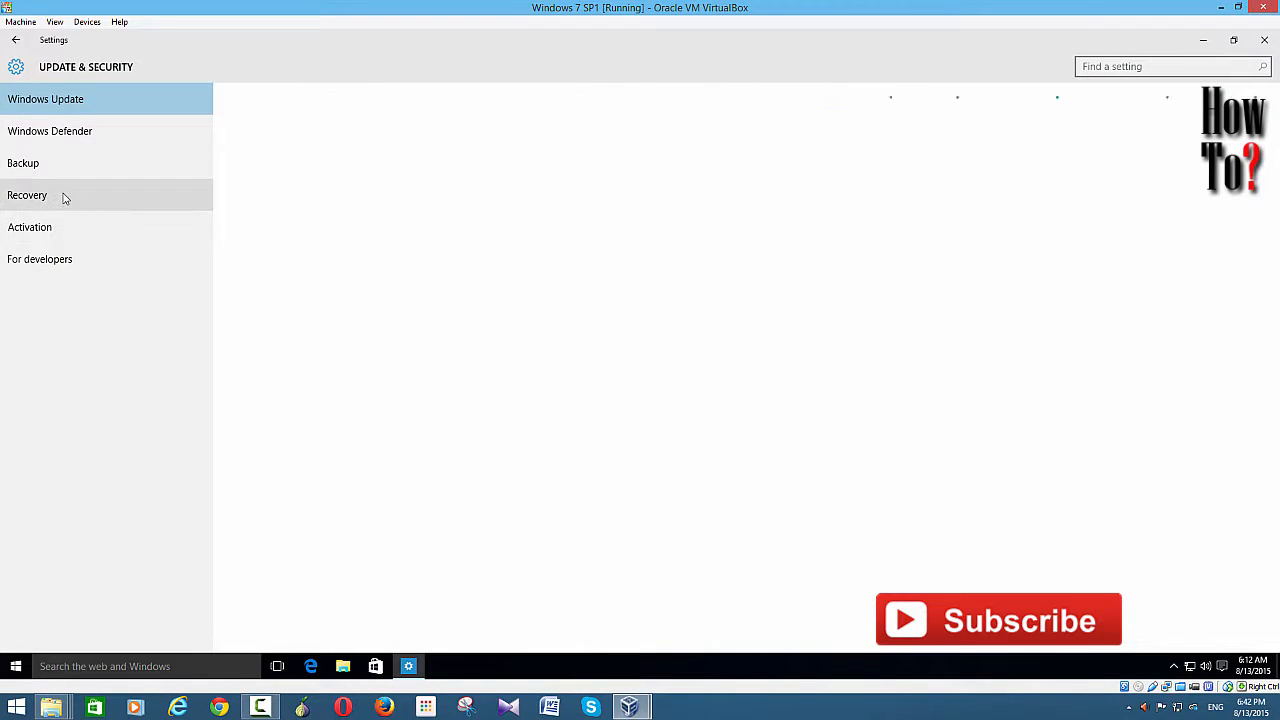
{"action": "left_click", "coordinate": [27, 195]}
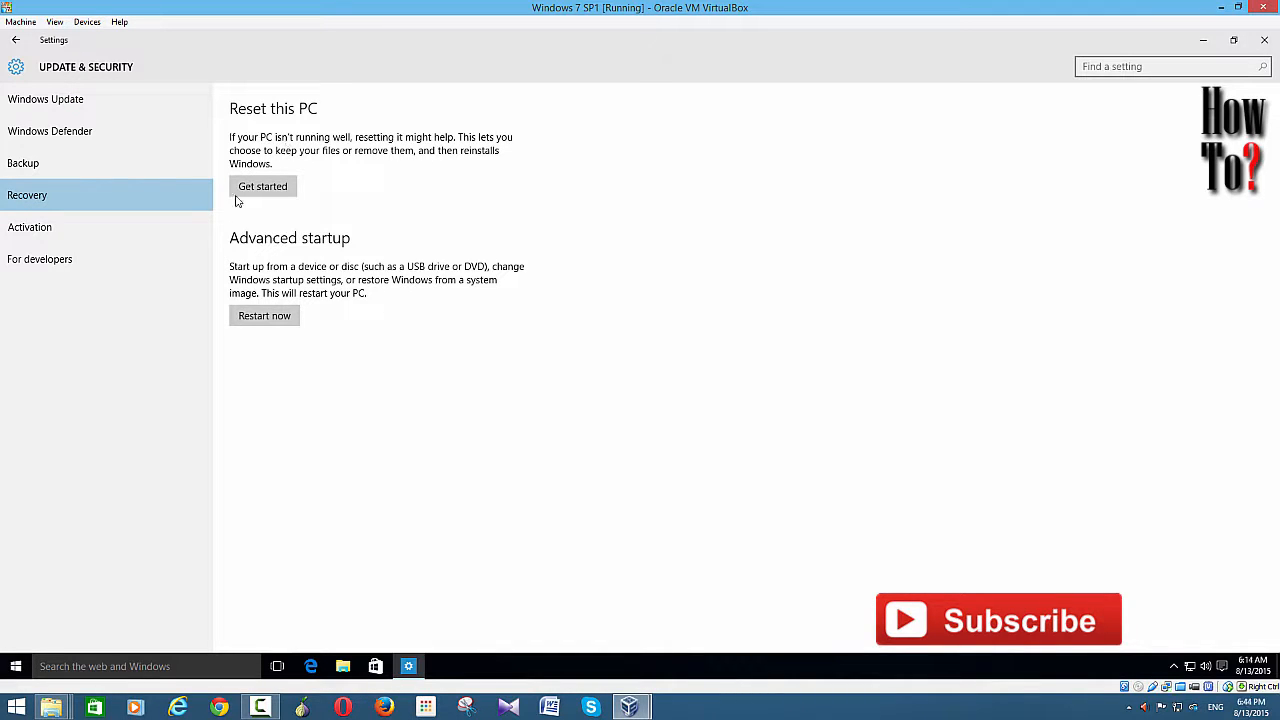
{"action": "mouse_move", "coordinate": [714, 316]}
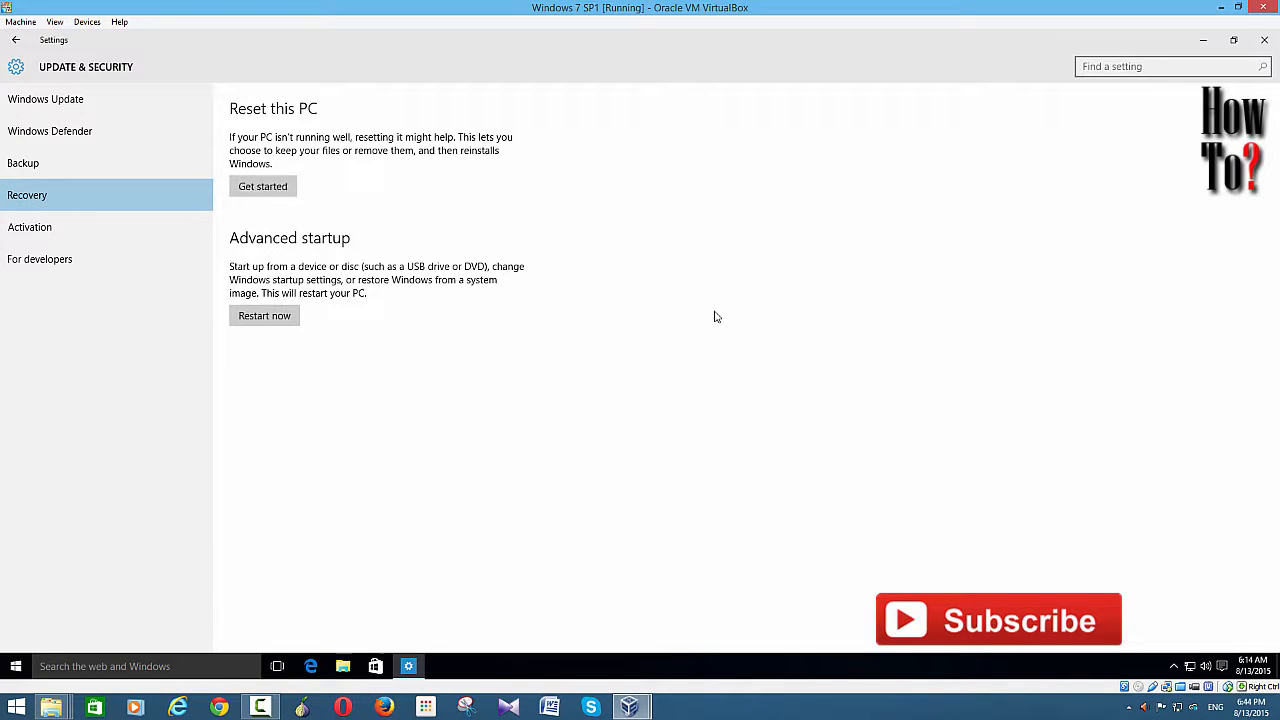
Start Reset this PC, review the Keep my files / Remove everything choices, then cancel.
{"action": "left_click", "coordinate": [262, 186]}
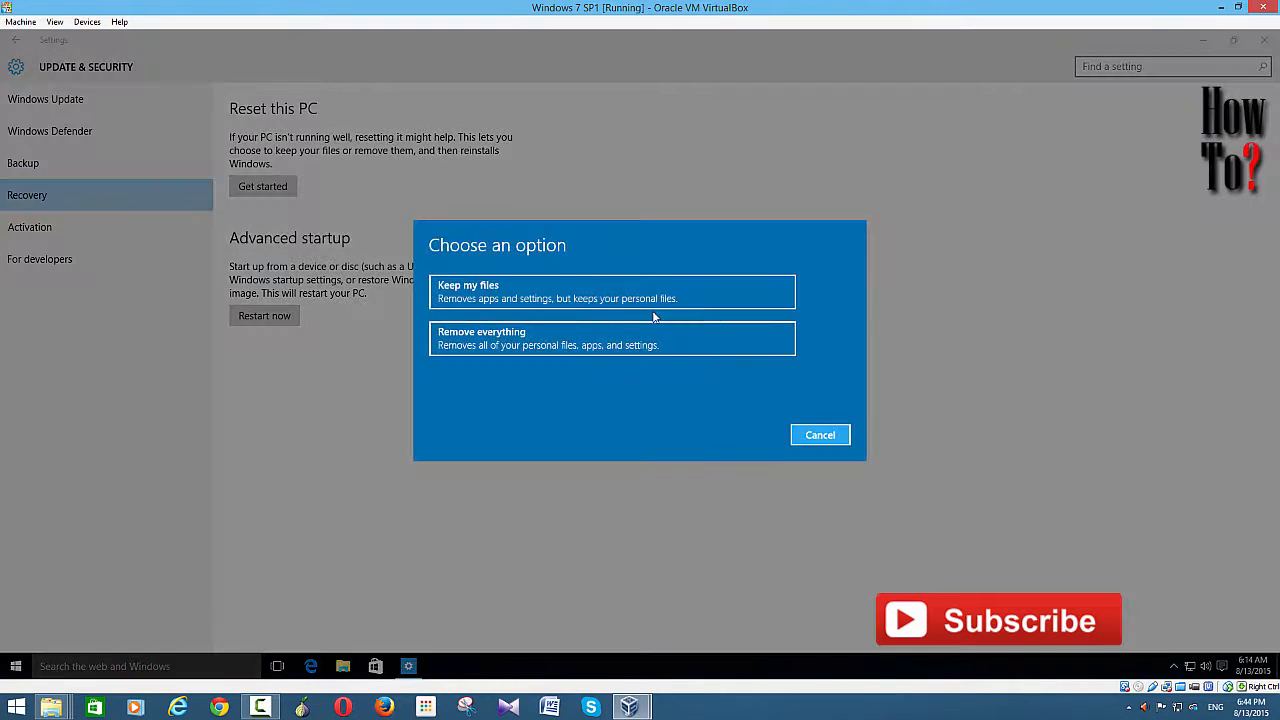
{"action": "mouse_move", "coordinate": [577, 309]}
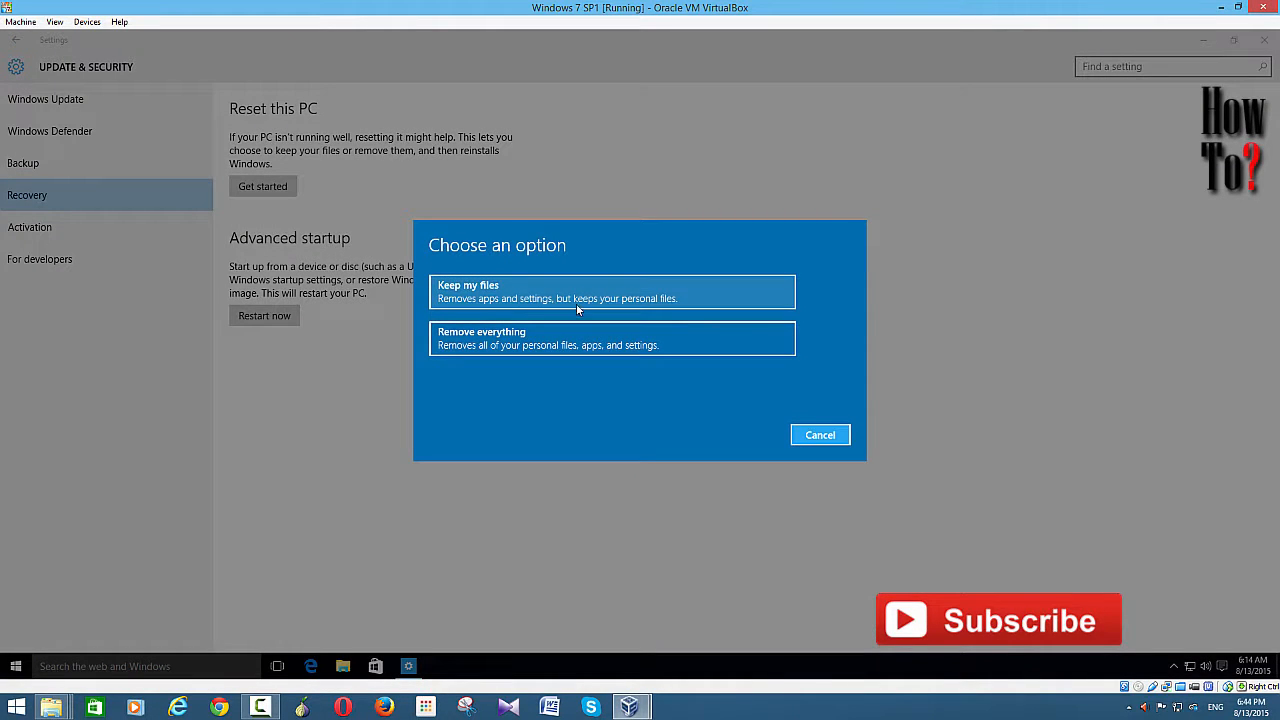
{"action": "mouse_move", "coordinate": [466, 315]}
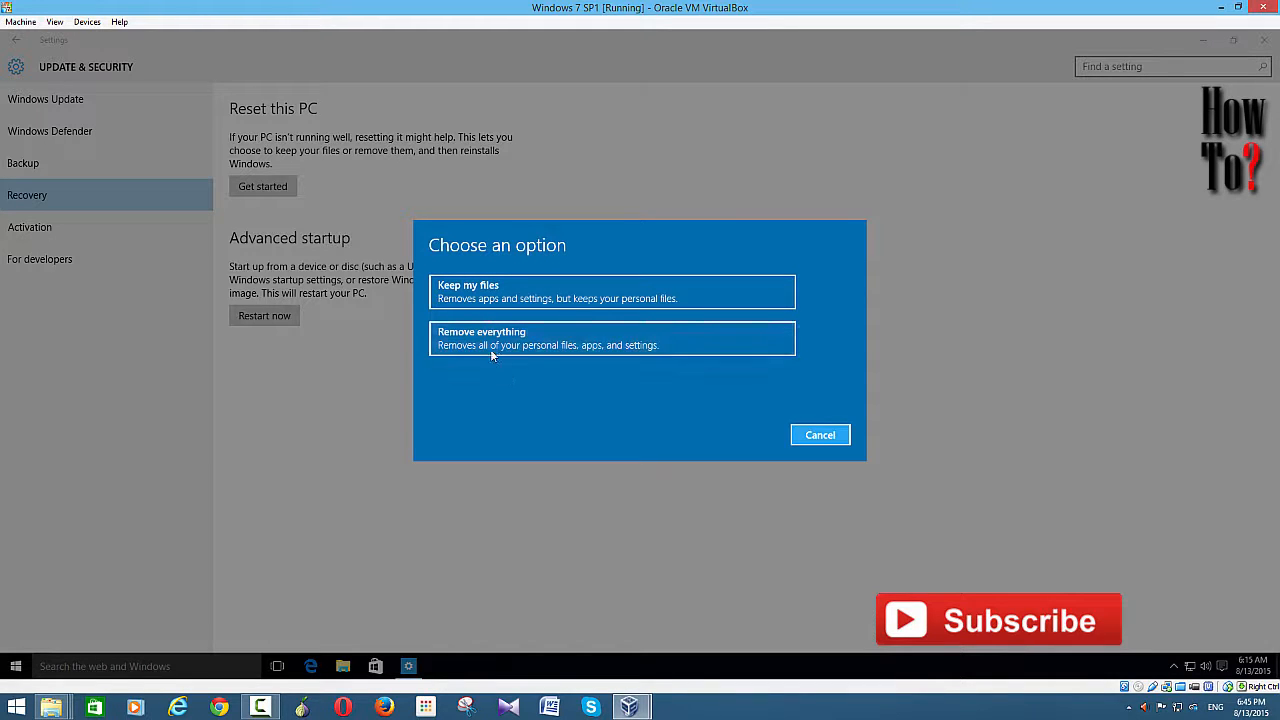
{"action": "mouse_move", "coordinate": [519, 395]}
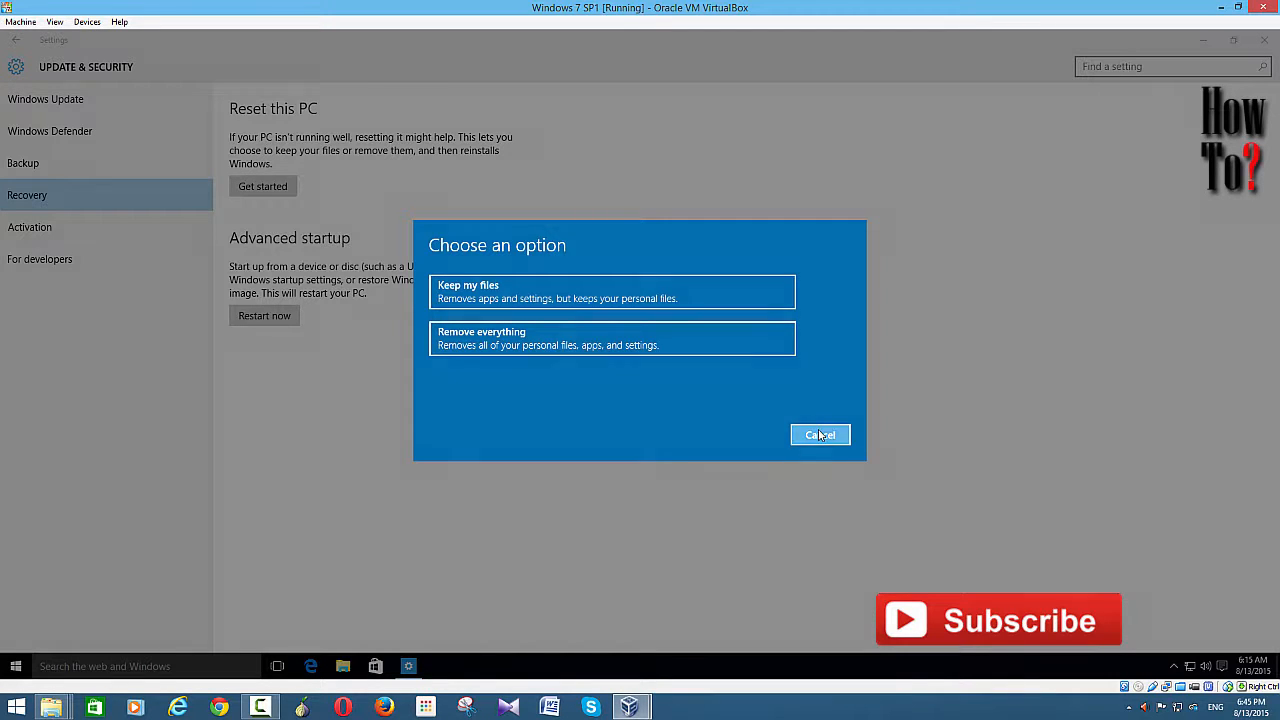
{"action": "left_click", "coordinate": [820, 434]}
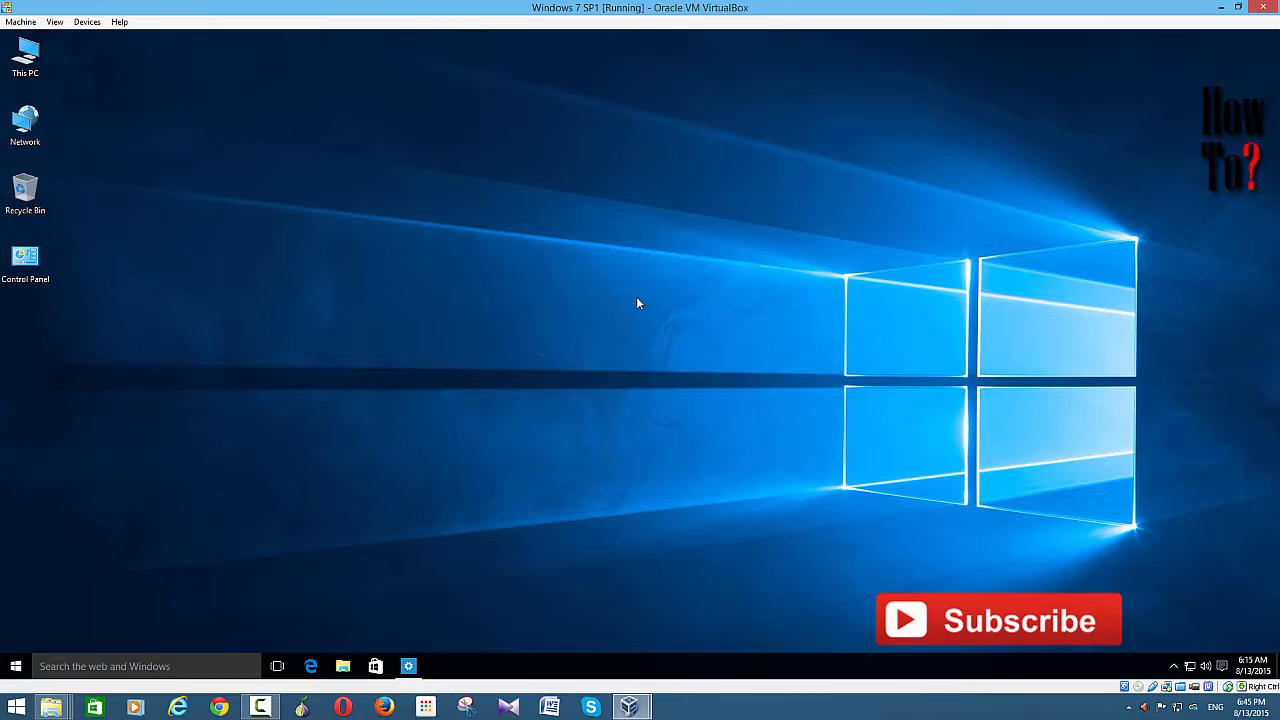
{"action": "mouse_move", "coordinate": [140, 480]}
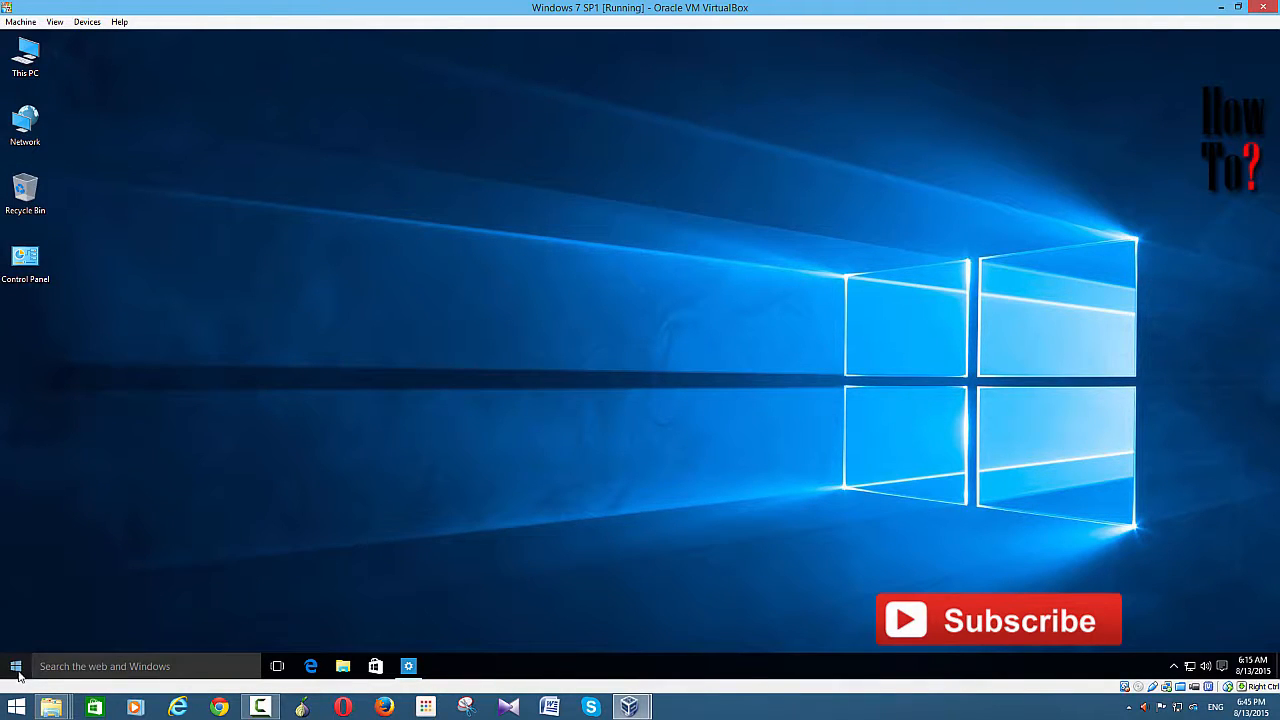
Reach the Control Panel System page via the Start button's power-user menu.
{"action": "right_click", "coordinate": [16, 666]}
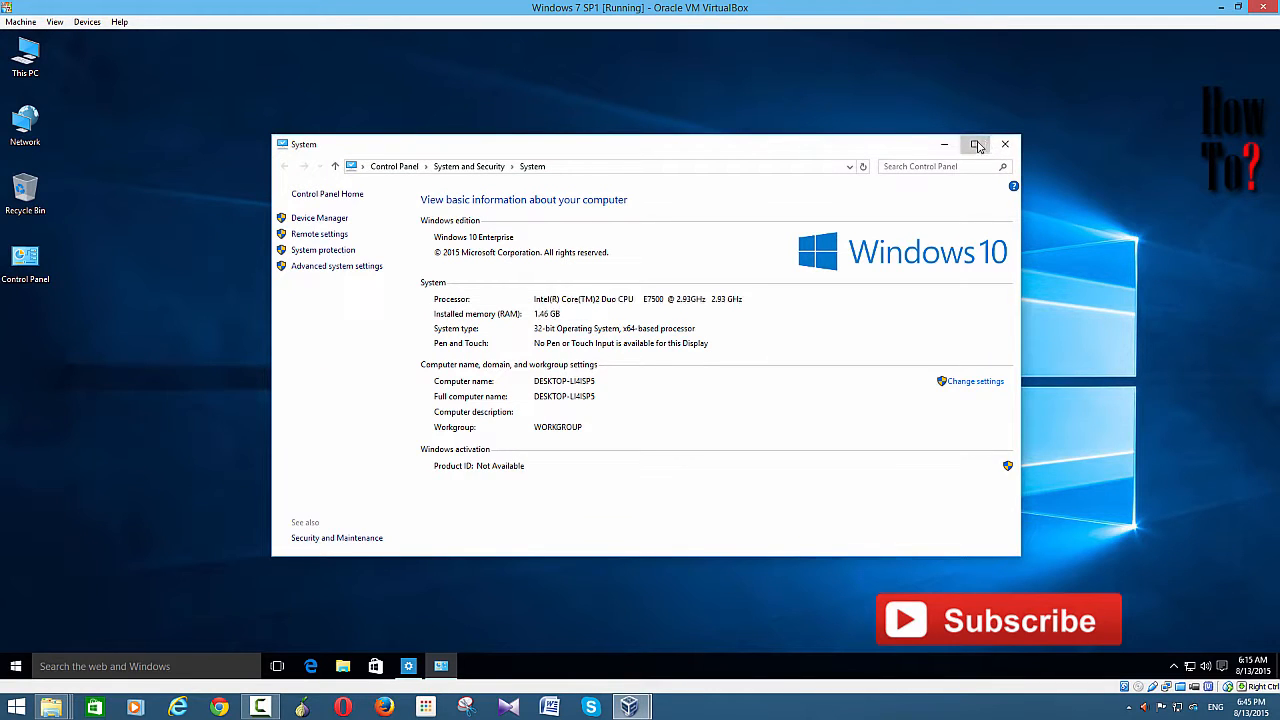
Maximize the System window and show System Properties on the System Protection tab.
{"action": "left_click", "coordinate": [976, 144]}
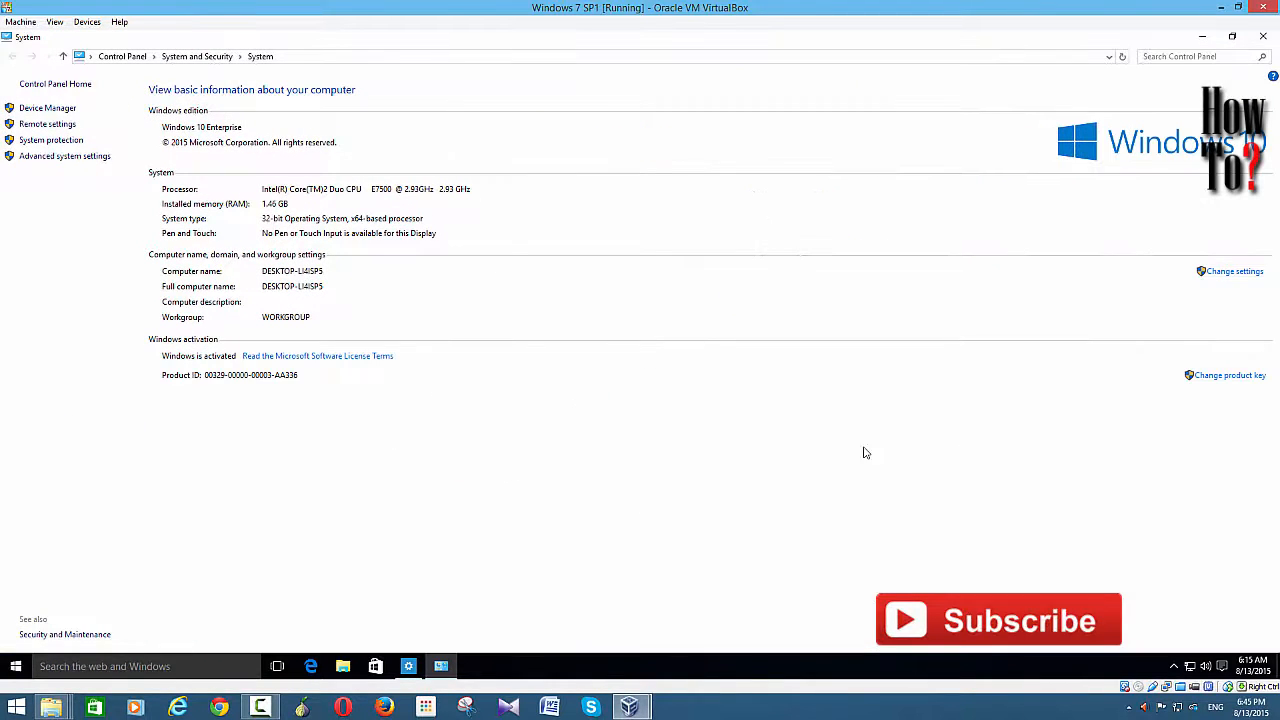
{"action": "mouse_move", "coordinate": [267, 175]}
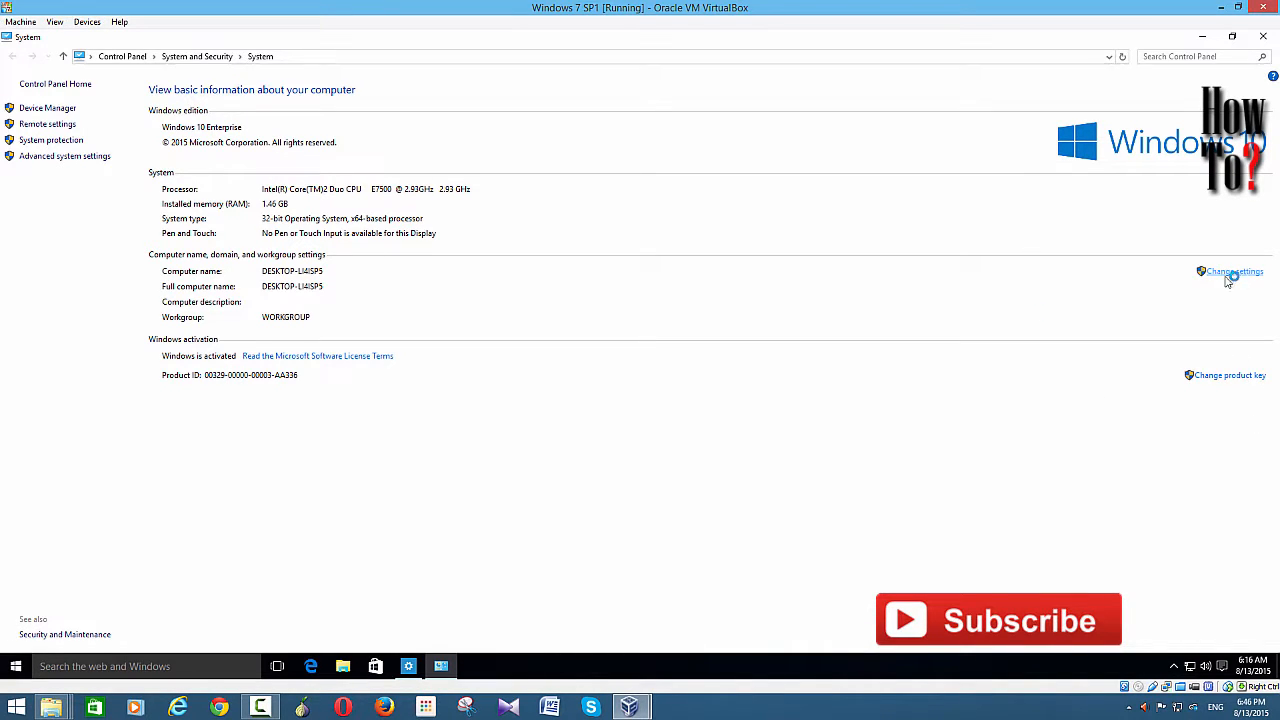
{"action": "left_click", "coordinate": [1234, 271]}
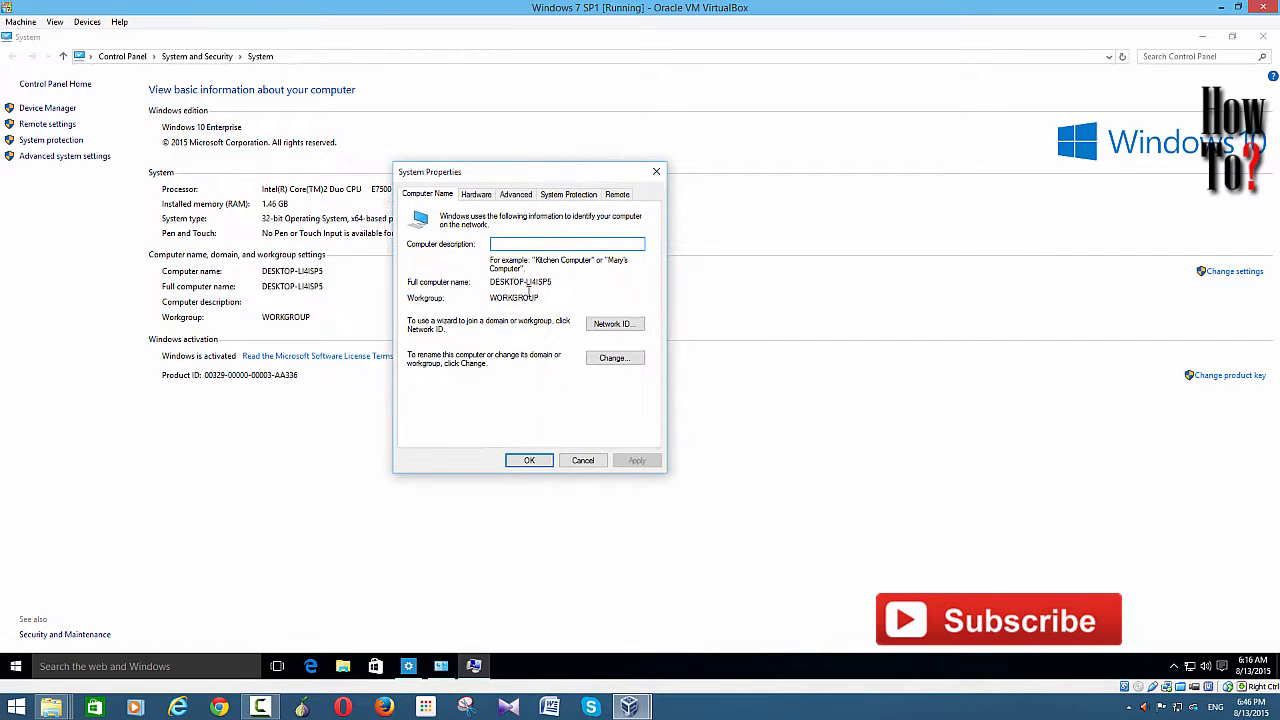
{"action": "left_click", "coordinate": [568, 194]}
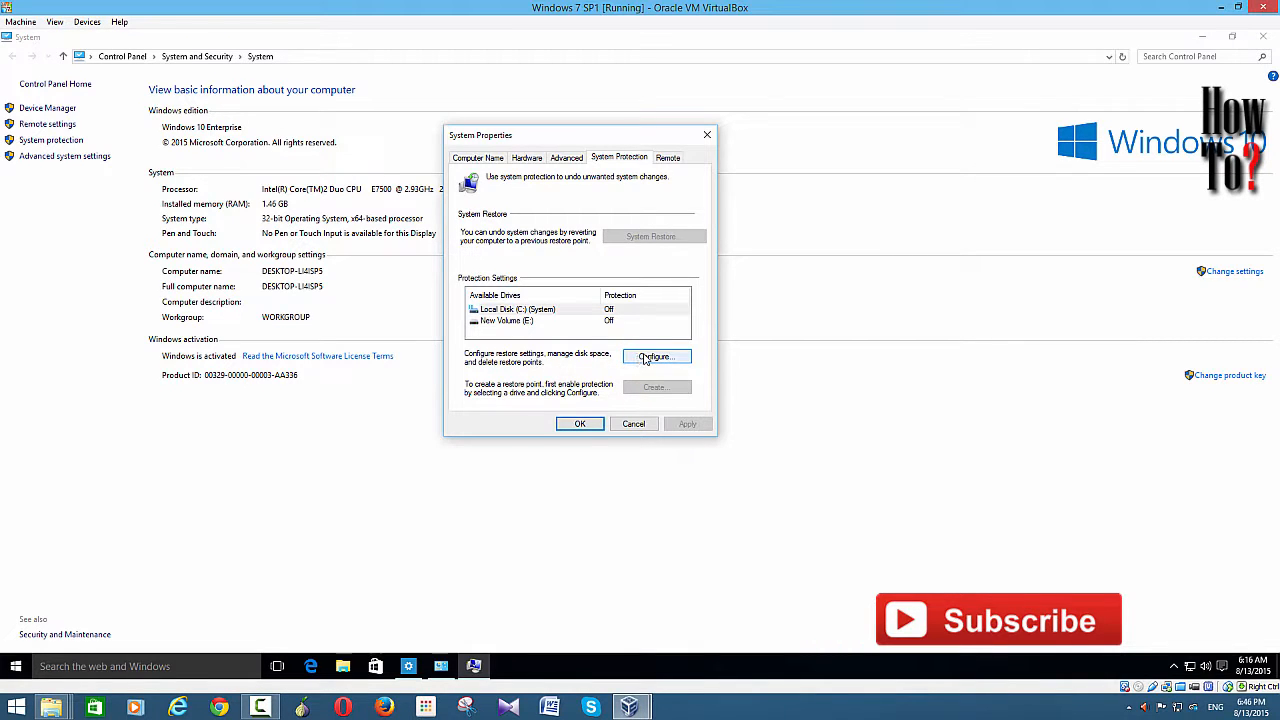
Turn on system protection for Local Disk (C:) with Max Usage at 11% (2.83 GB) and apply it.
{"action": "left_click", "coordinate": [655, 357]}
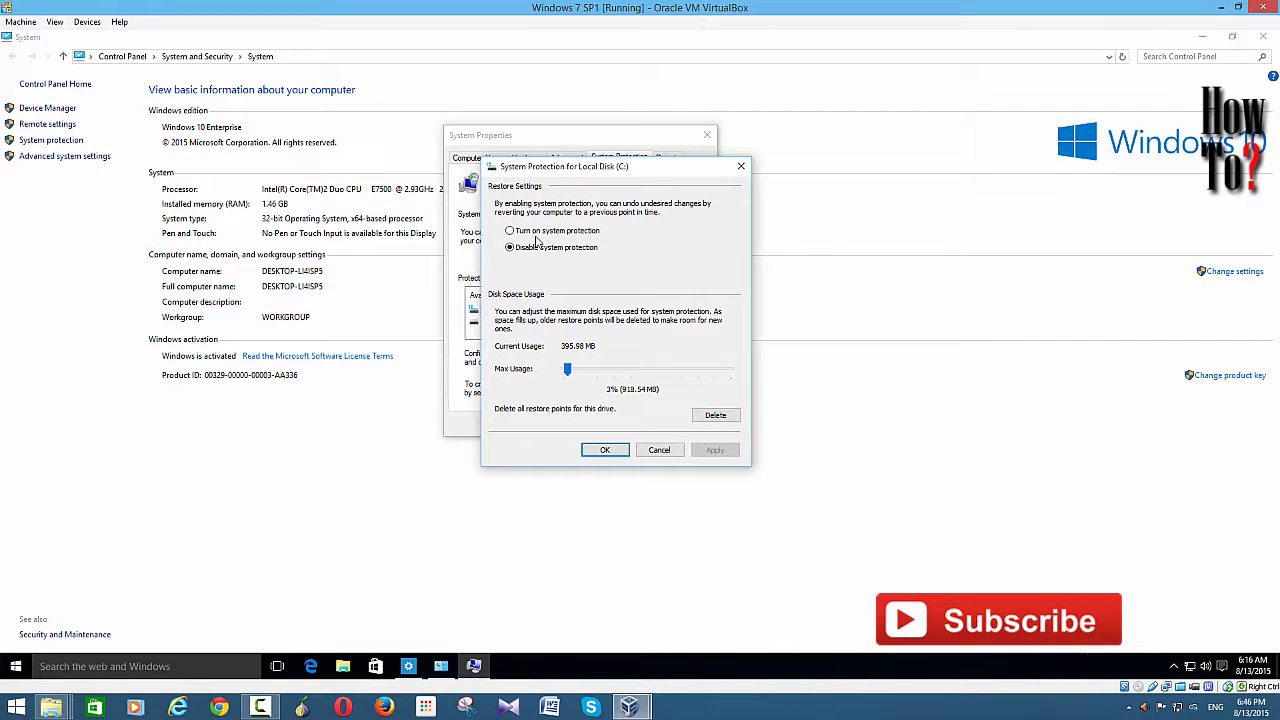
{"action": "left_click", "coordinate": [510, 231]}
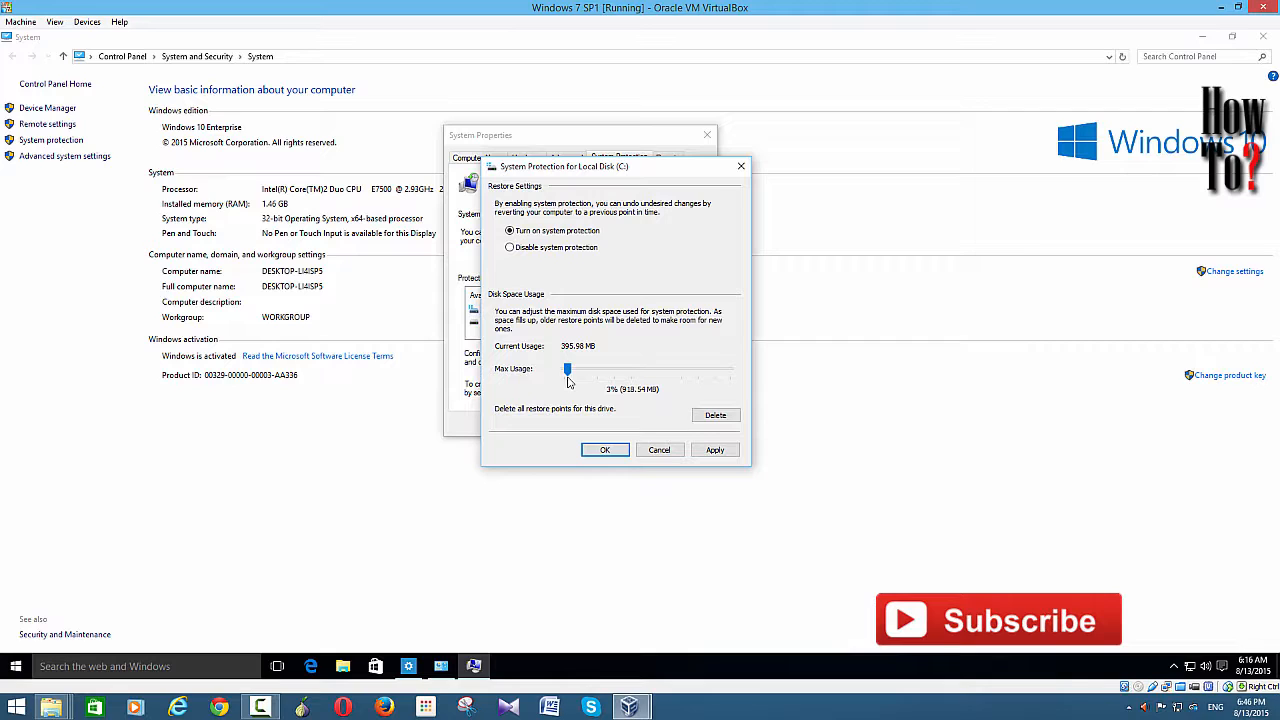
{"action": "left_click_drag", "start_coordinate": [567, 368], "coordinate": [572, 368]}
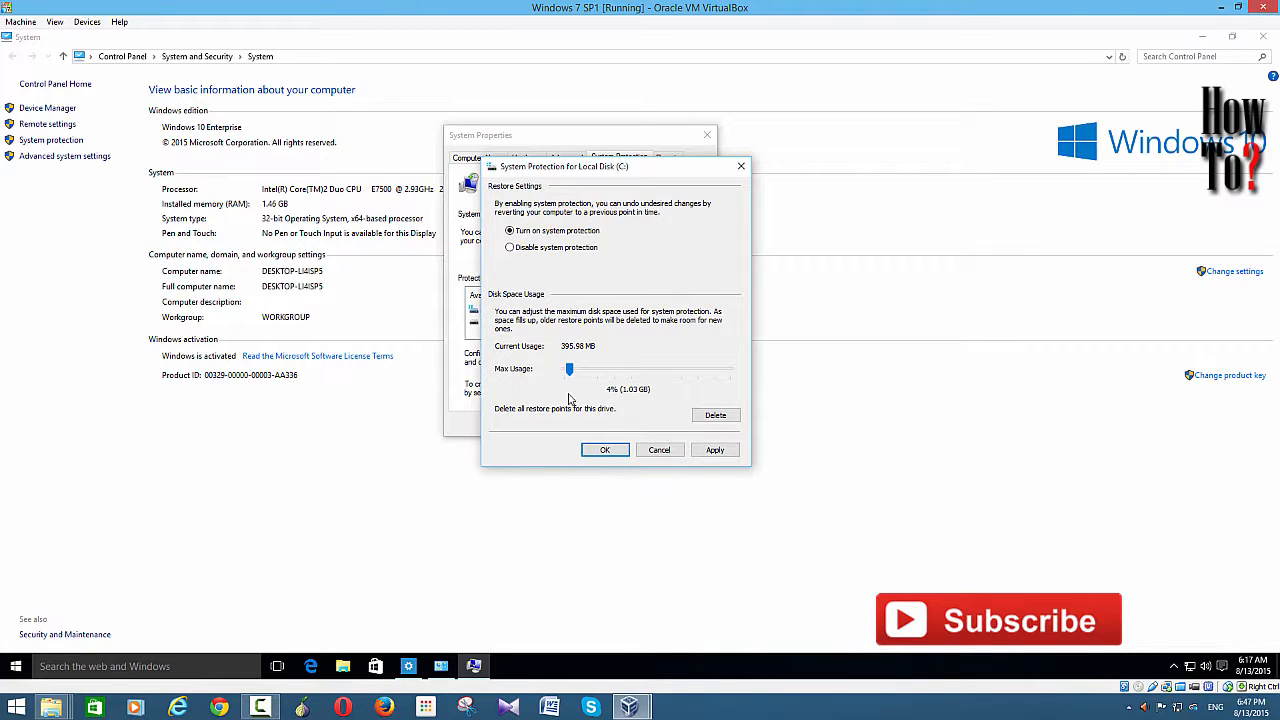
{"action": "left_click_drag", "start_coordinate": [569, 368], "coordinate": [576, 368]}
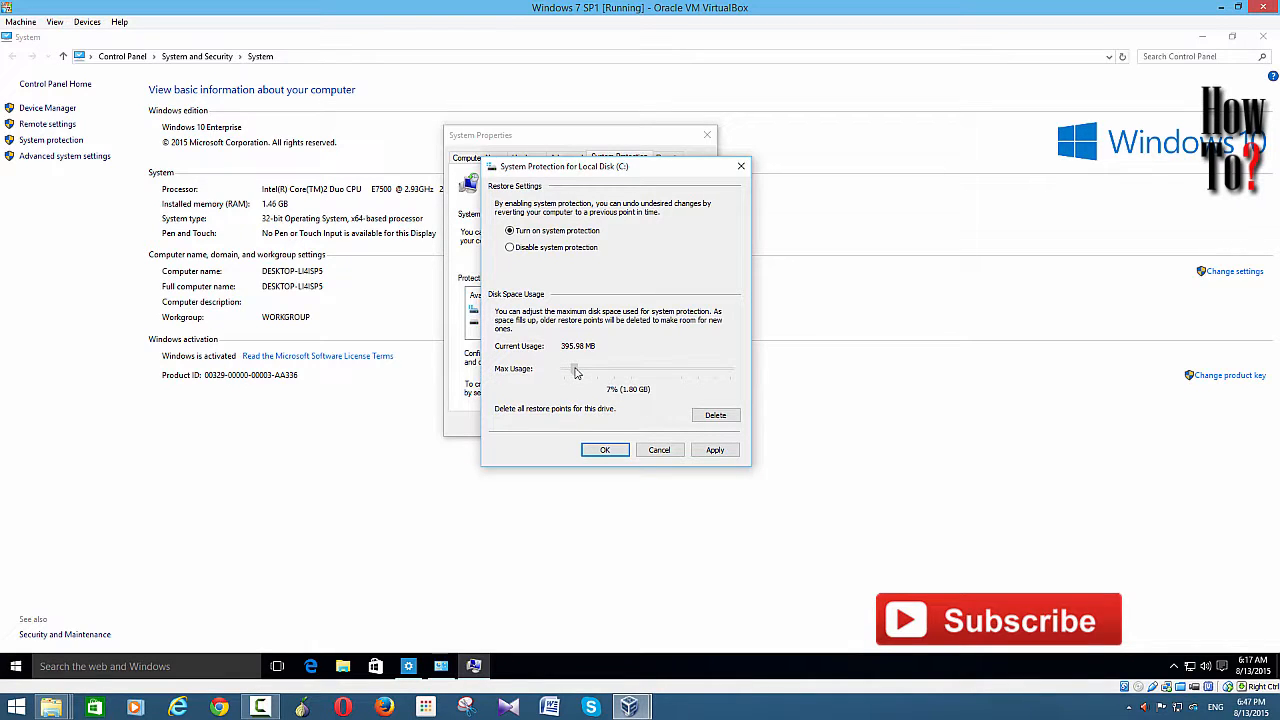
{"action": "left_click_drag", "start_coordinate": [572, 369], "coordinate": [580, 369]}
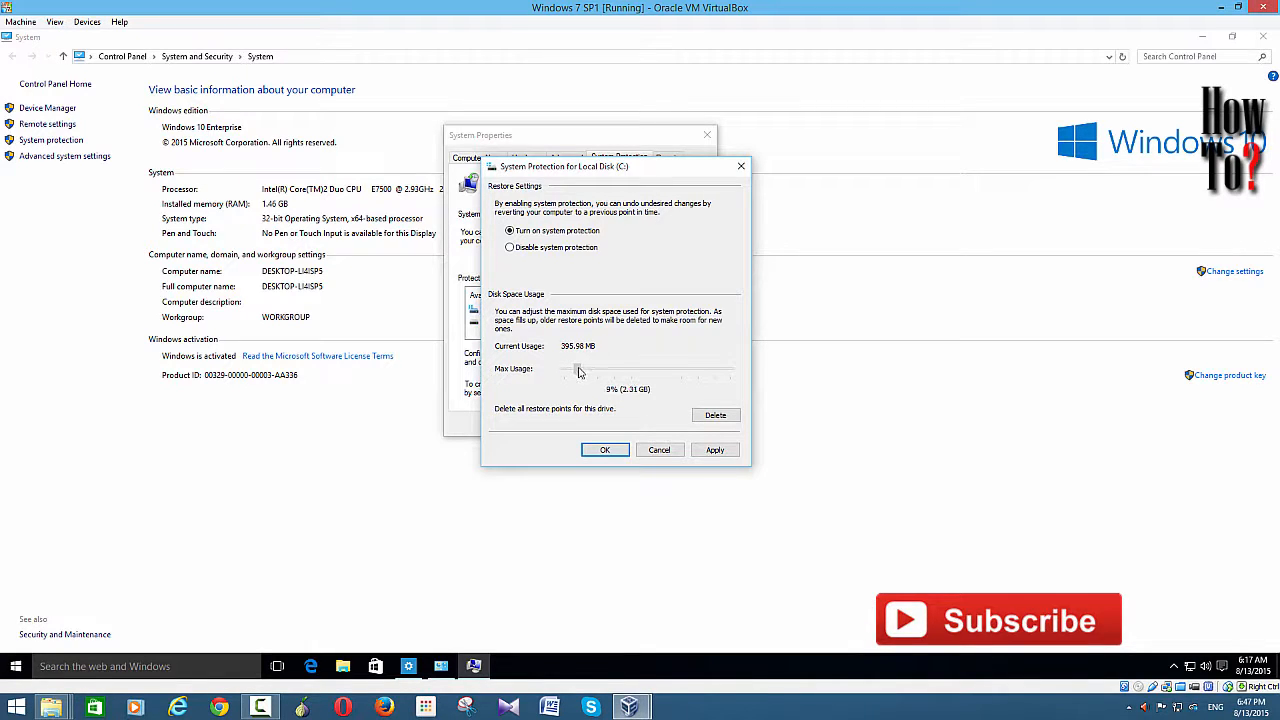
{"action": "left_click_drag", "start_coordinate": [568, 370], "coordinate": [581, 370]}
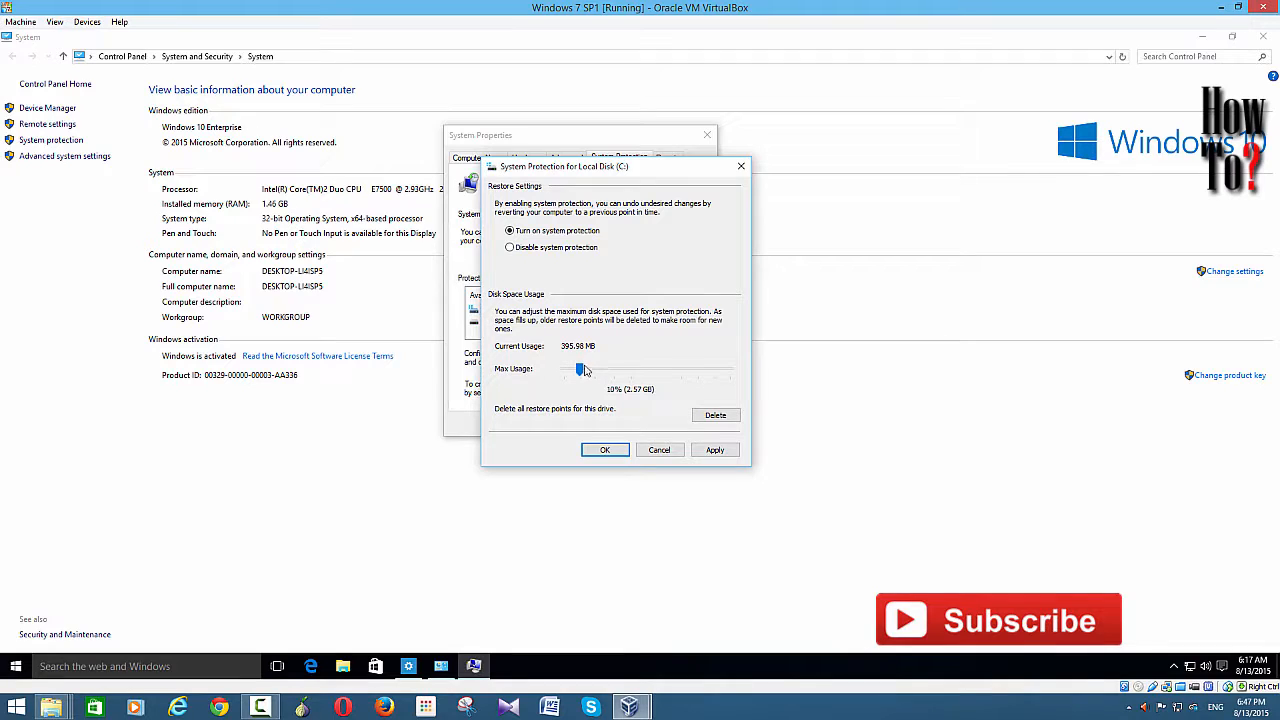
{"action": "left_click_drag", "start_coordinate": [581, 369], "coordinate": [588, 369]}
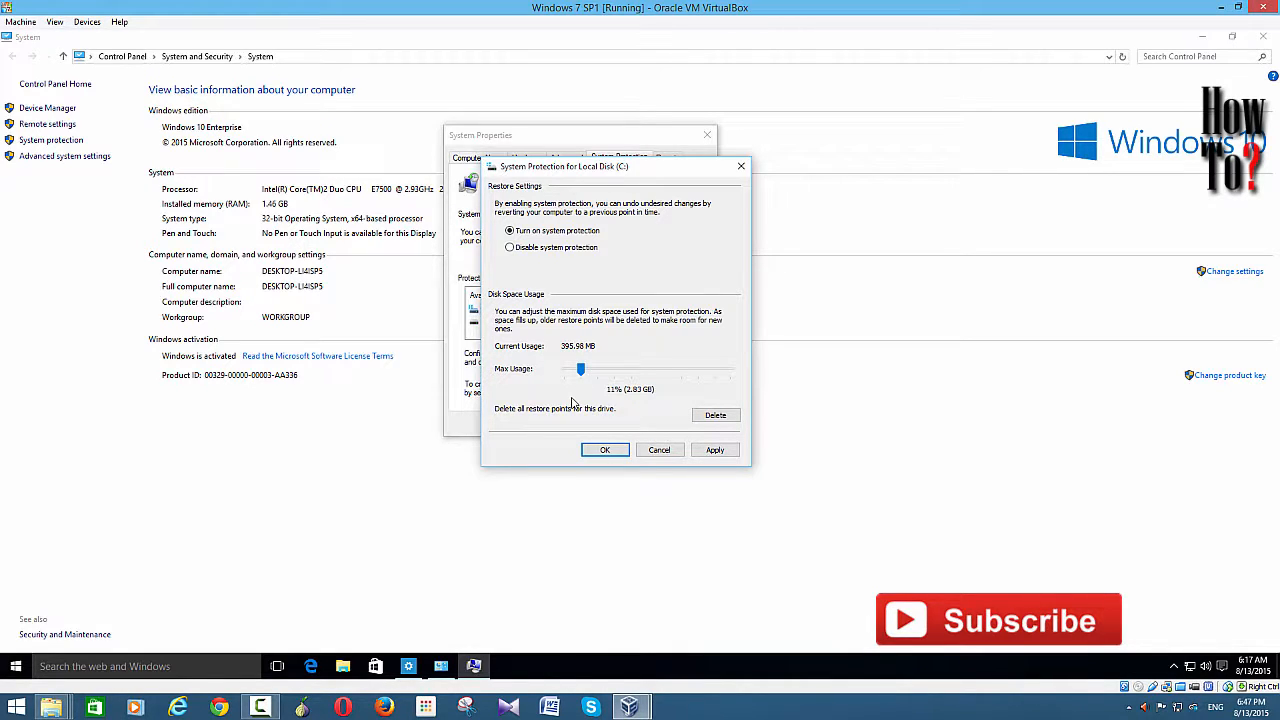
{"action": "mouse_move", "coordinate": [637, 437]}
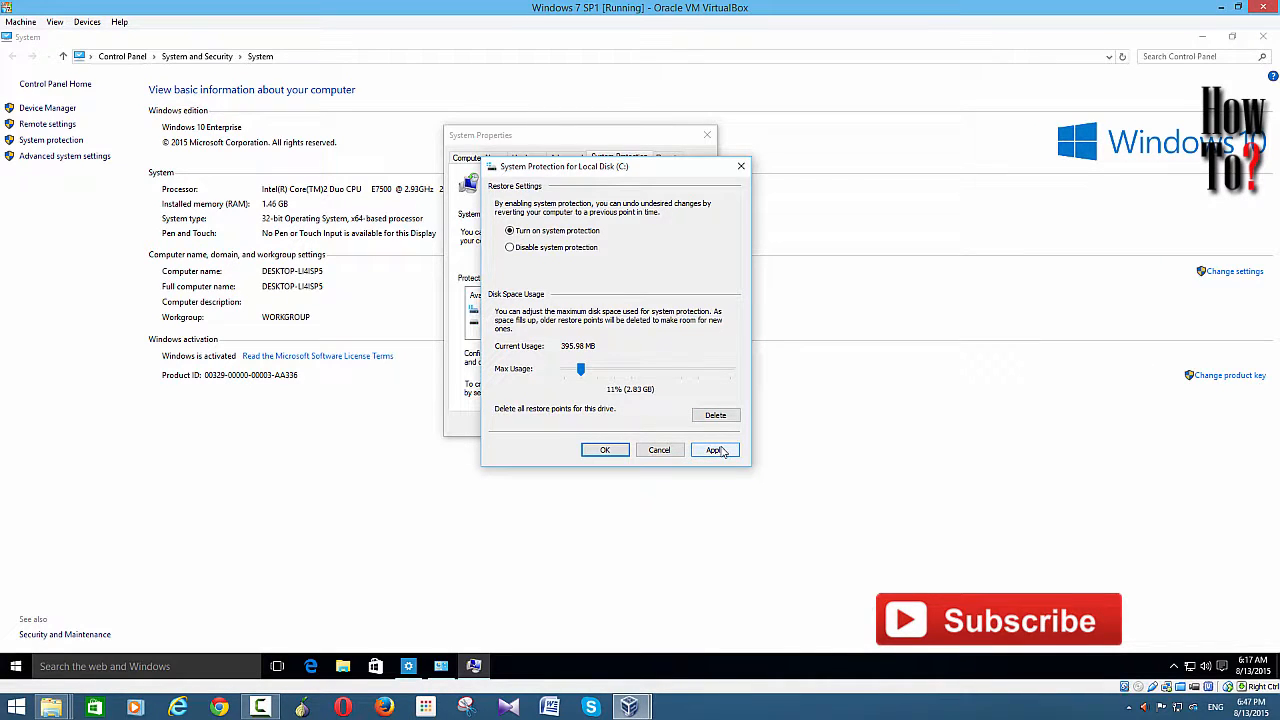
{"action": "left_click", "coordinate": [714, 449]}
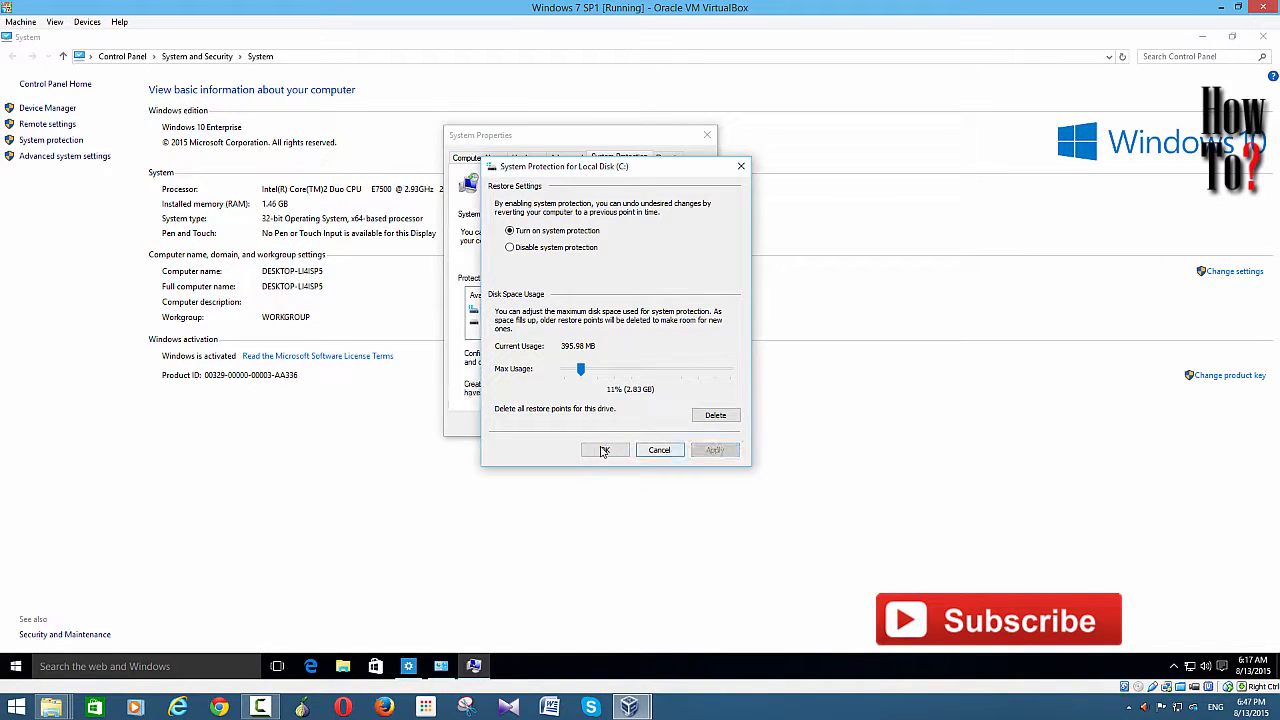
{"action": "left_click", "coordinate": [604, 450]}
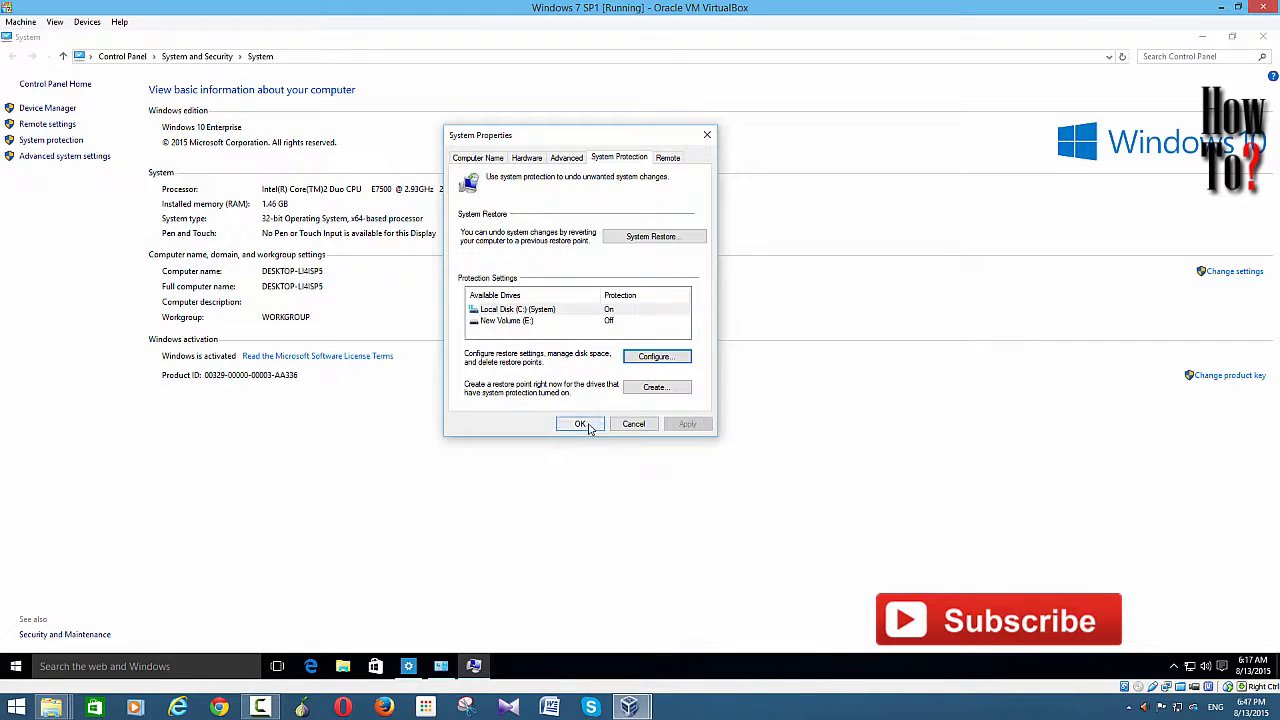
Confirm System Properties and restore the Control Panel System window from the taskbar.
{"action": "left_click", "coordinate": [579, 423]}
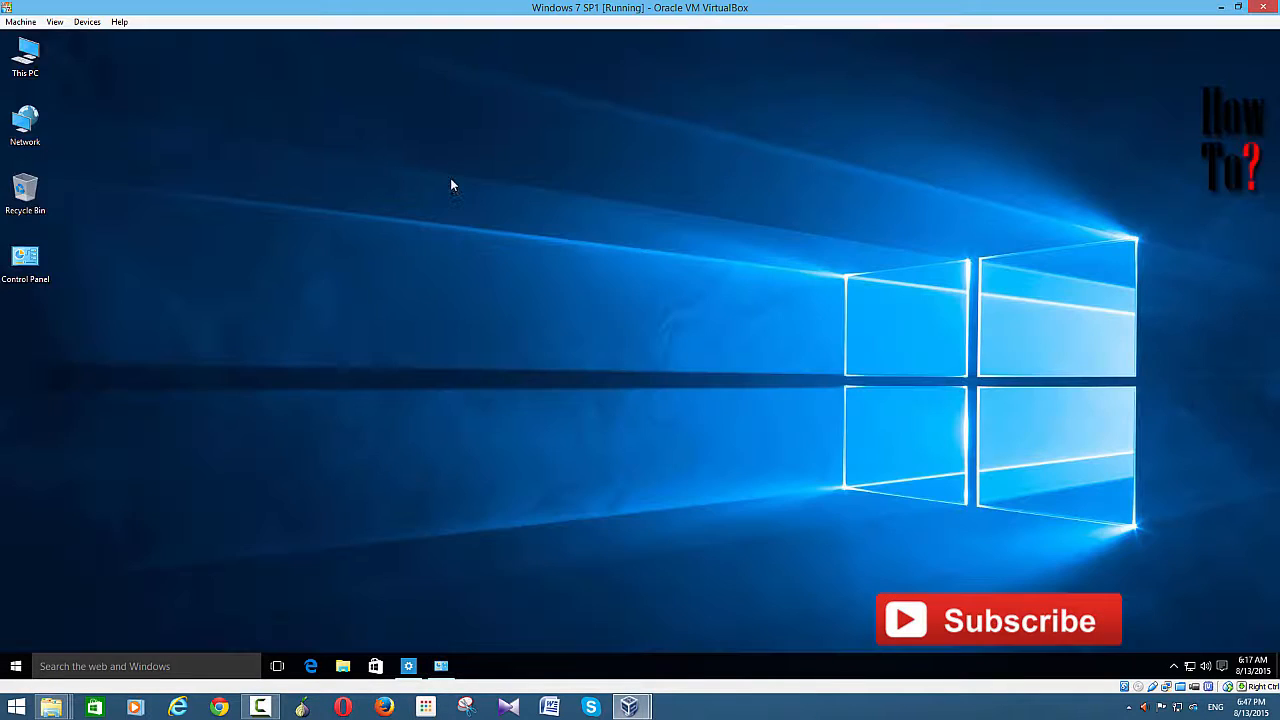
{"action": "mouse_move", "coordinate": [482, 360]}
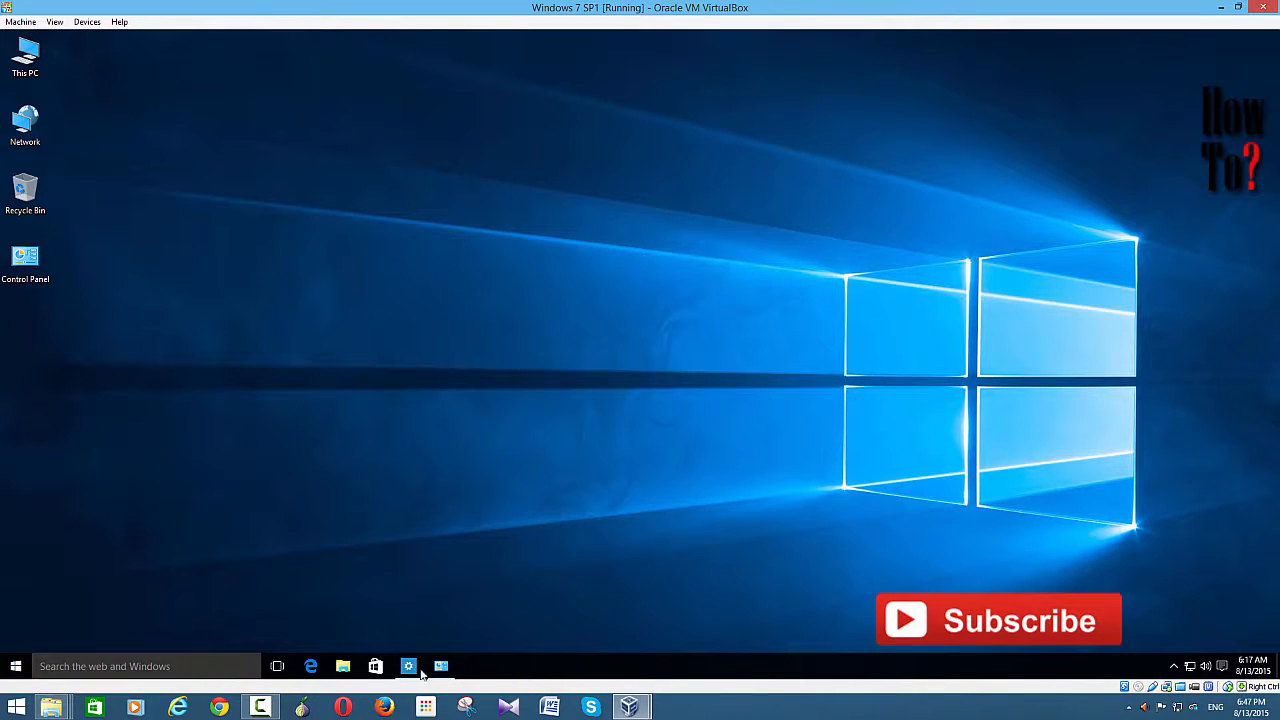
{"action": "left_click", "coordinate": [441, 666]}
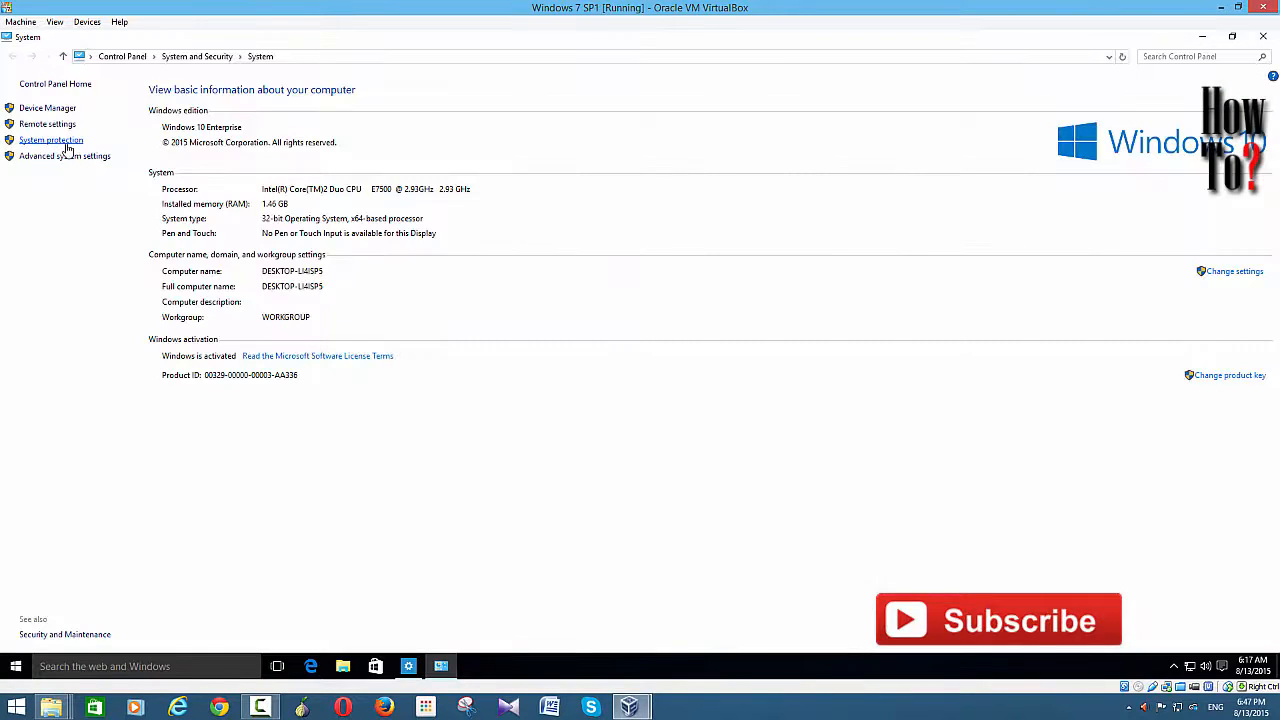
Launch the System Restore wizard from System Protection, confirming no restore points exist yet.
{"action": "left_click", "coordinate": [51, 140]}
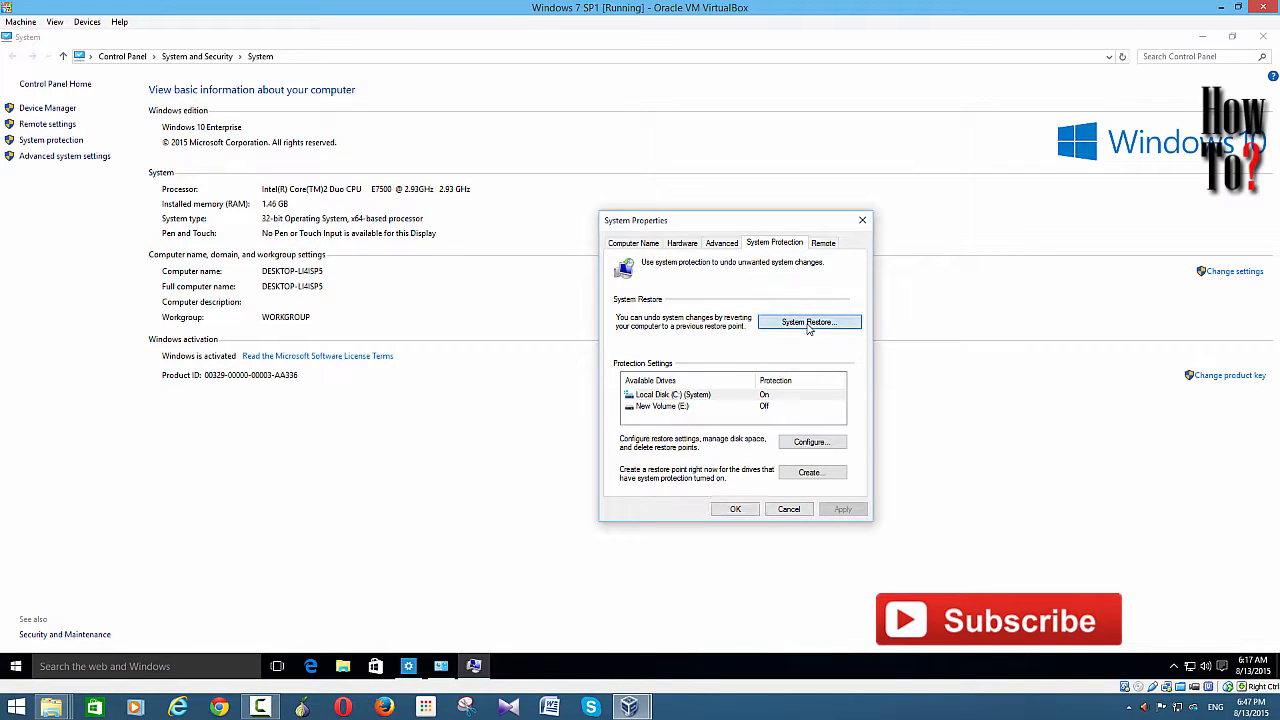
{"action": "left_click", "coordinate": [808, 321]}
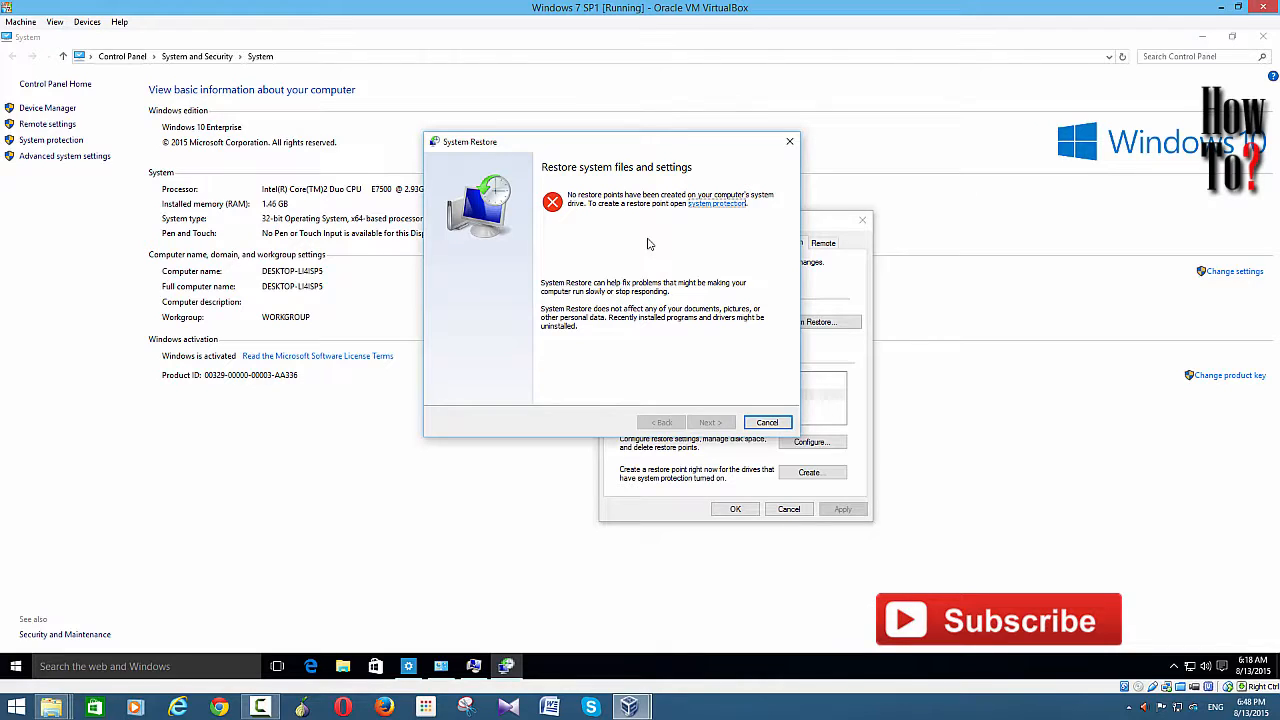
{"action": "mouse_move", "coordinate": [648, 267]}
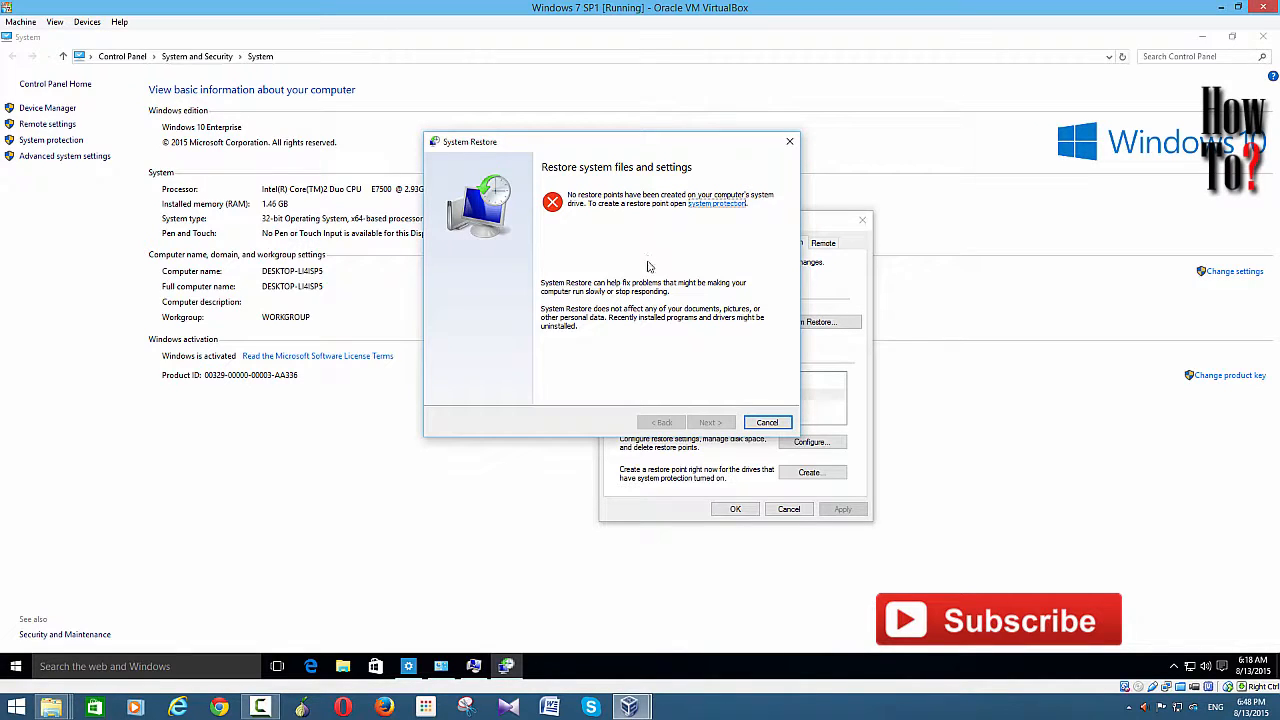